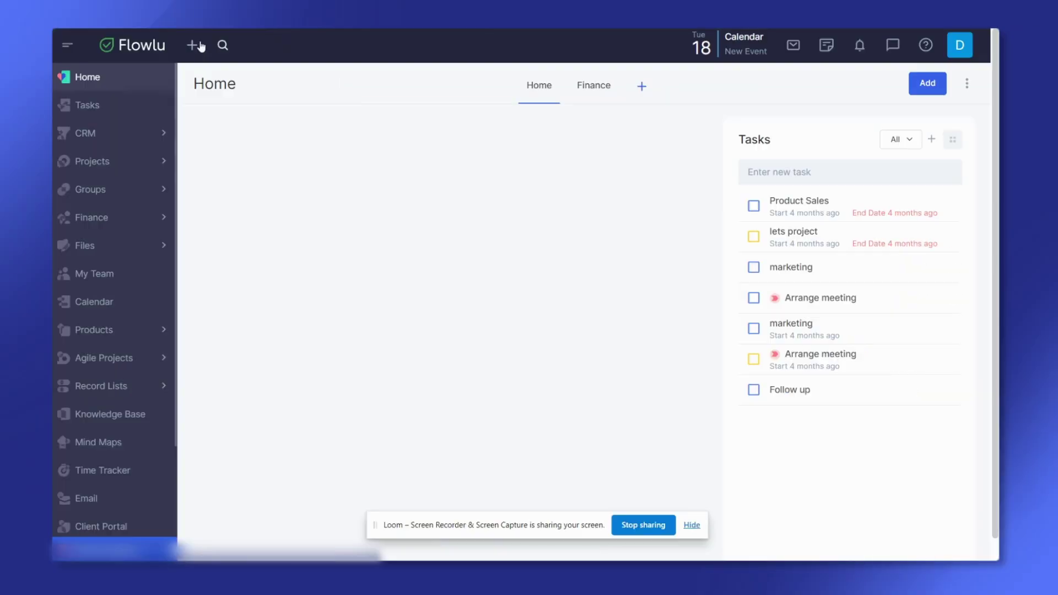
mouse_move(196, 45)
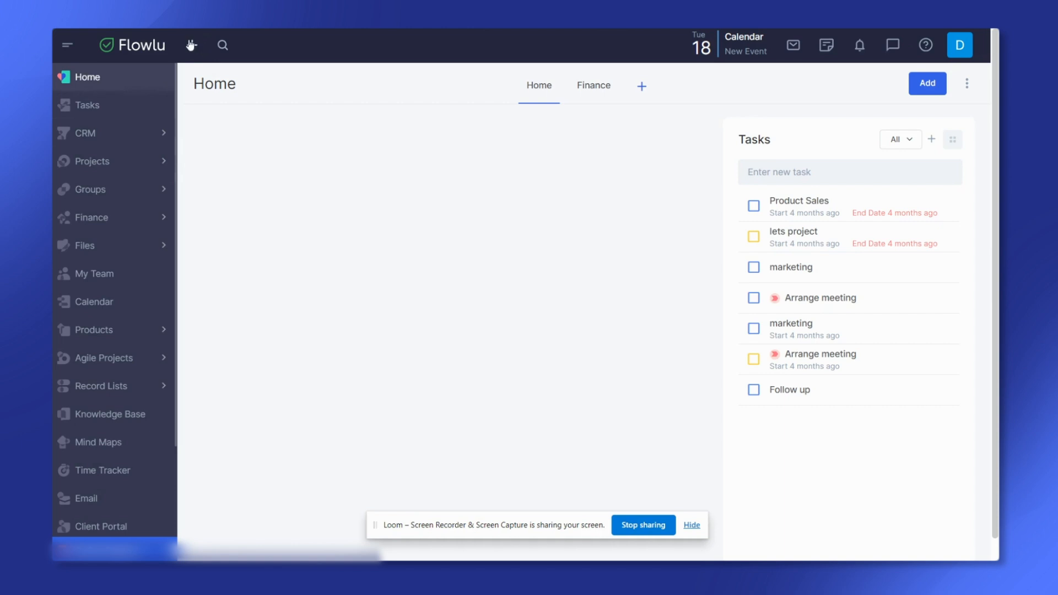
mouse_move(95, 274)
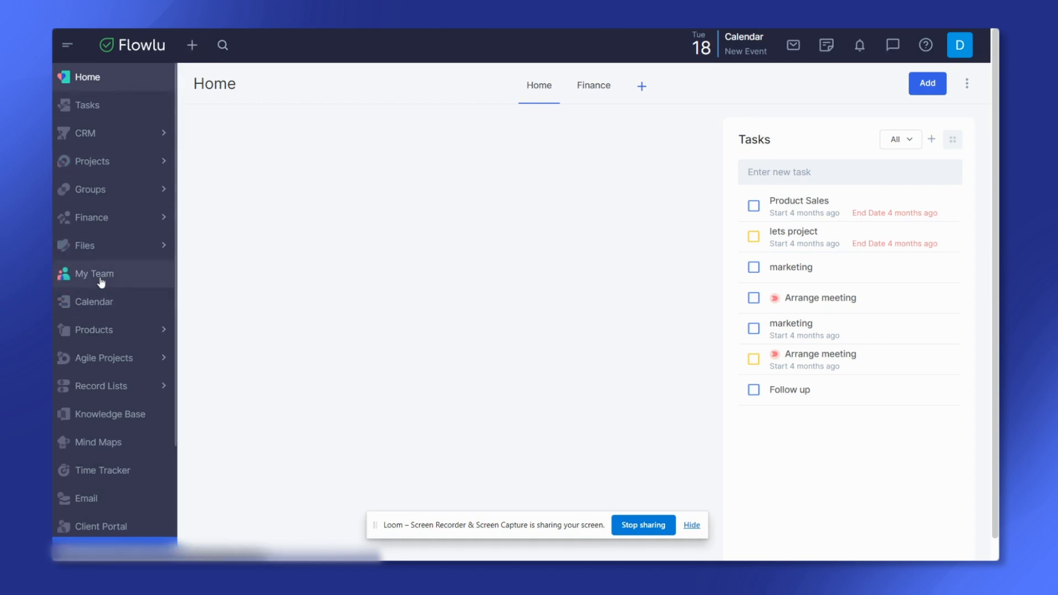
mouse_move(120, 277)
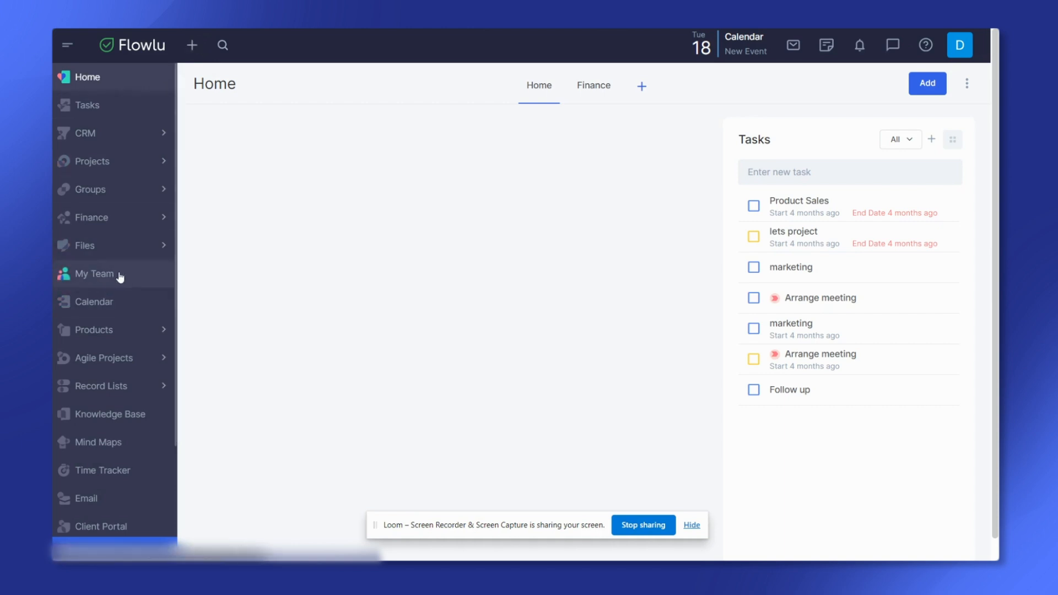
mouse_move(225, 114)
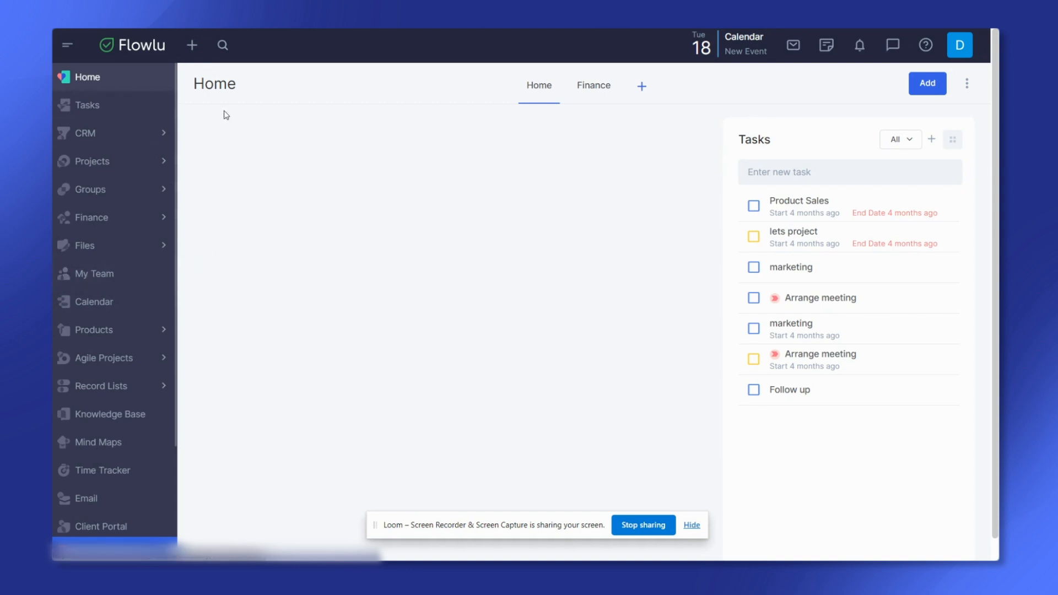
Open the team Users list and bring up the invite form at the first email field.
click(191, 46)
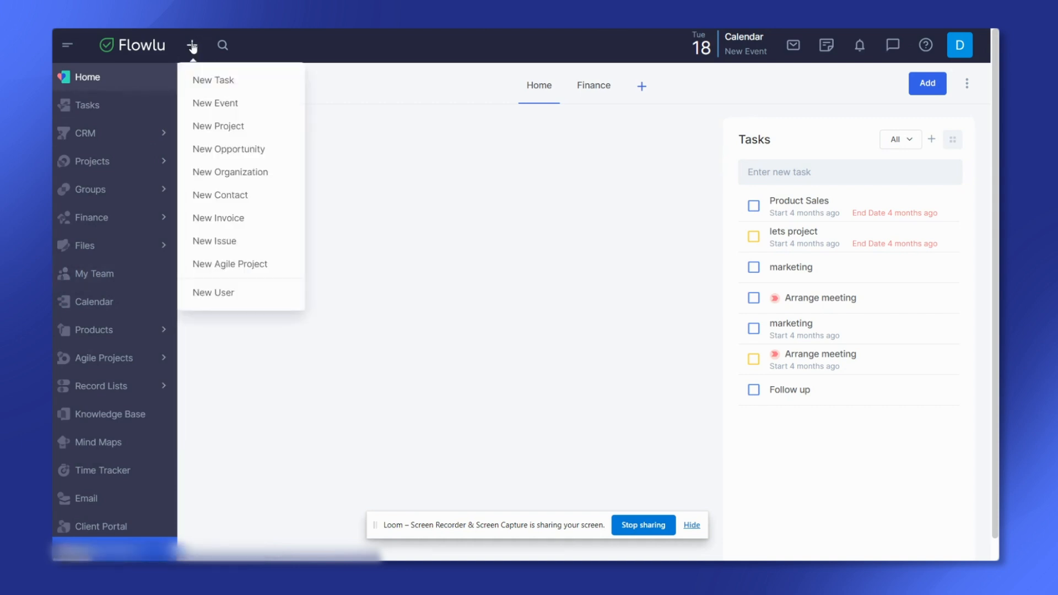
click(213, 292)
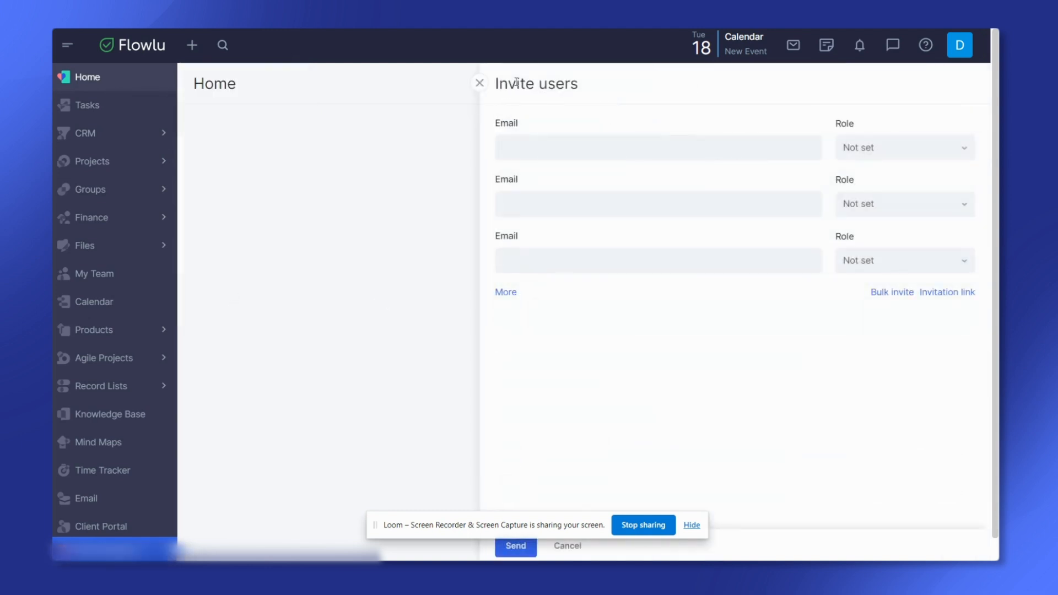
click(479, 84)
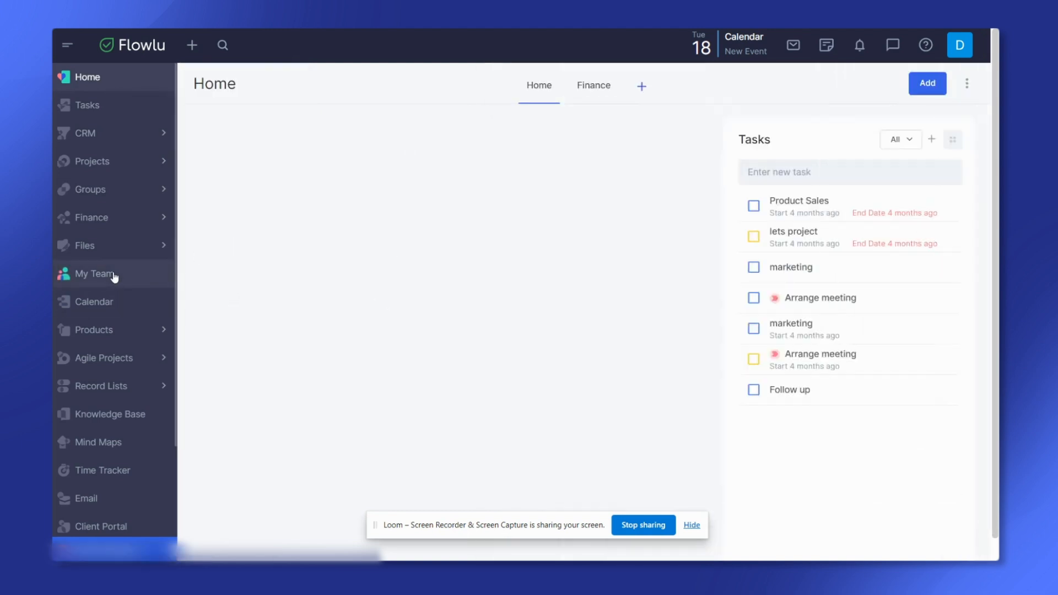
click(94, 274)
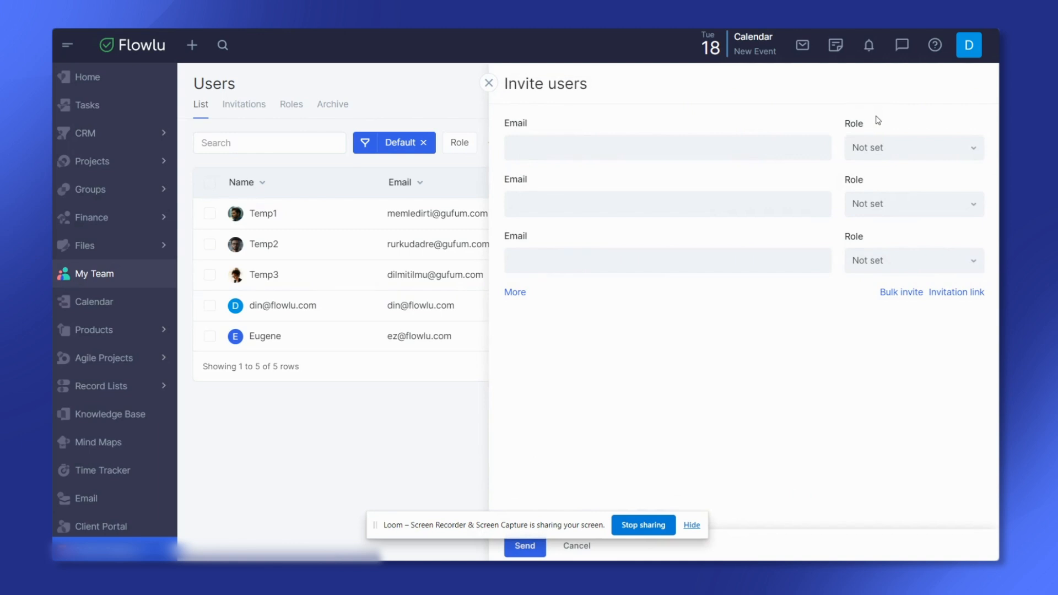
mouse_move(866, 131)
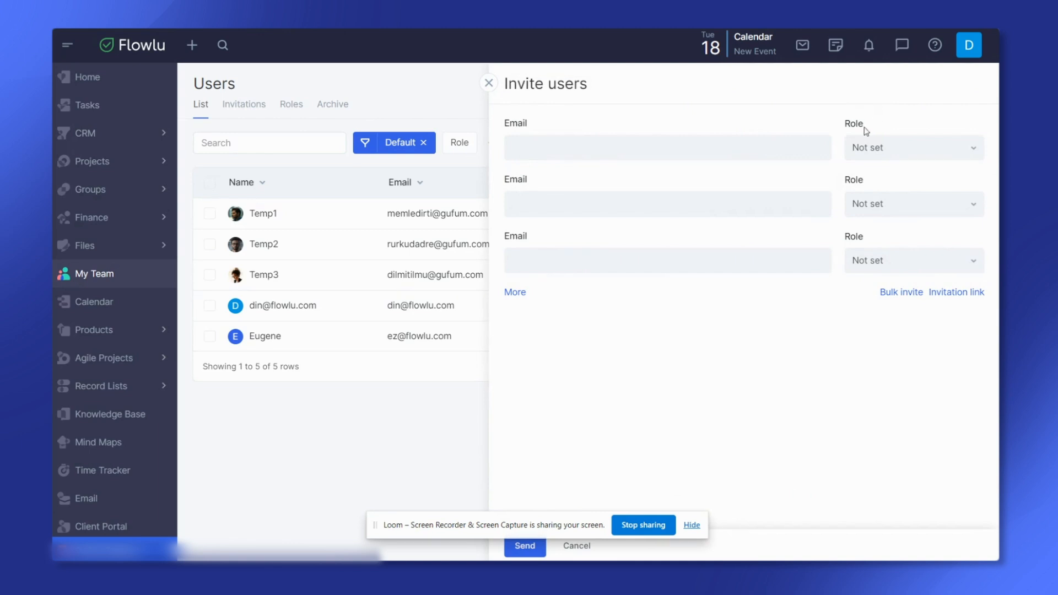
click(666, 147)
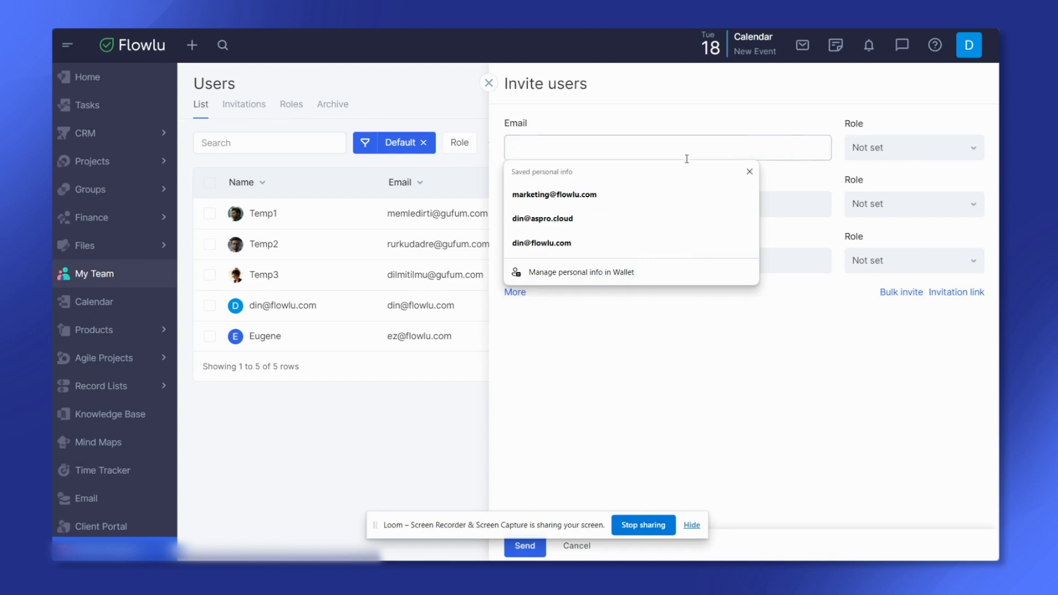
mouse_move(631, 271)
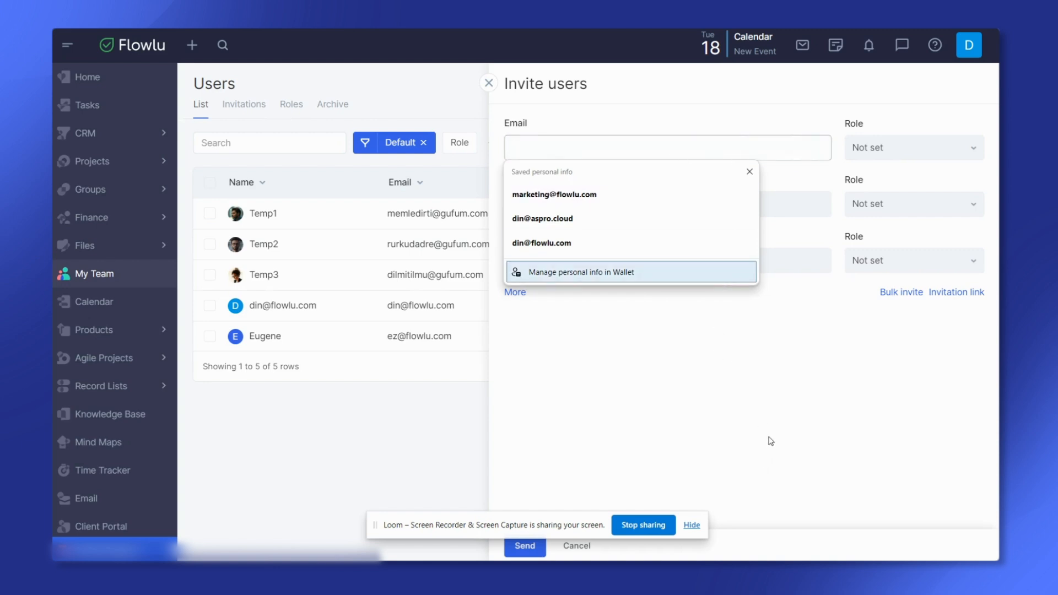
mouse_move(775, 433)
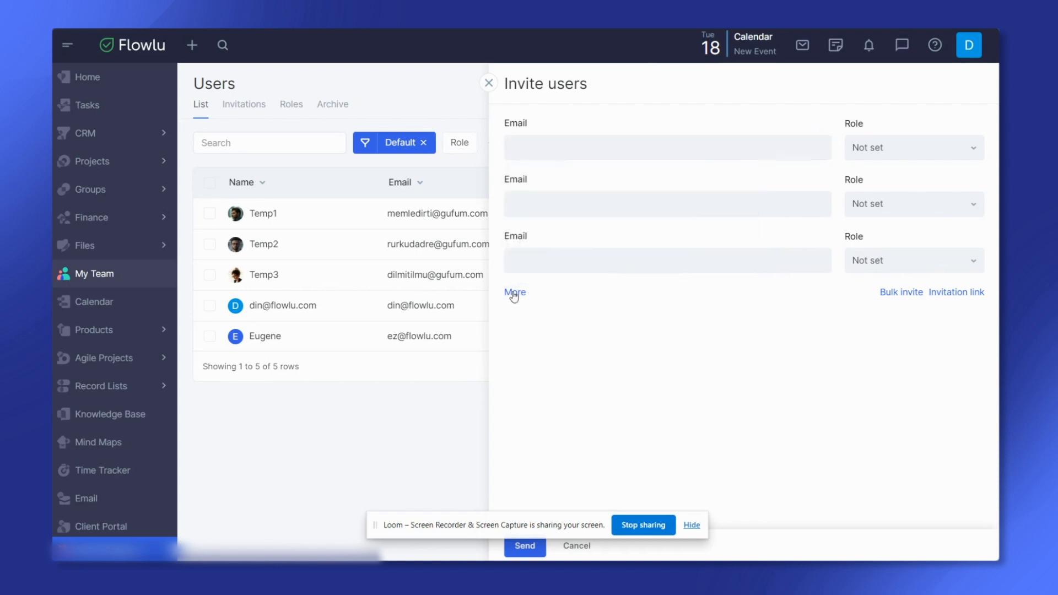
Add a fourth email row and give the first invitee the sales role.
click(514, 292)
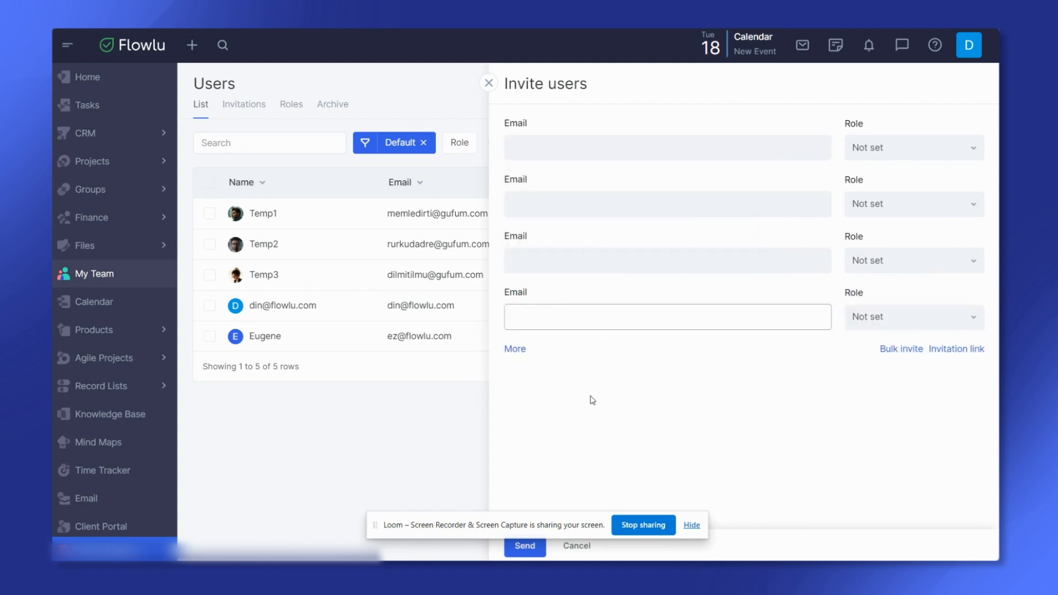
mouse_move(623, 368)
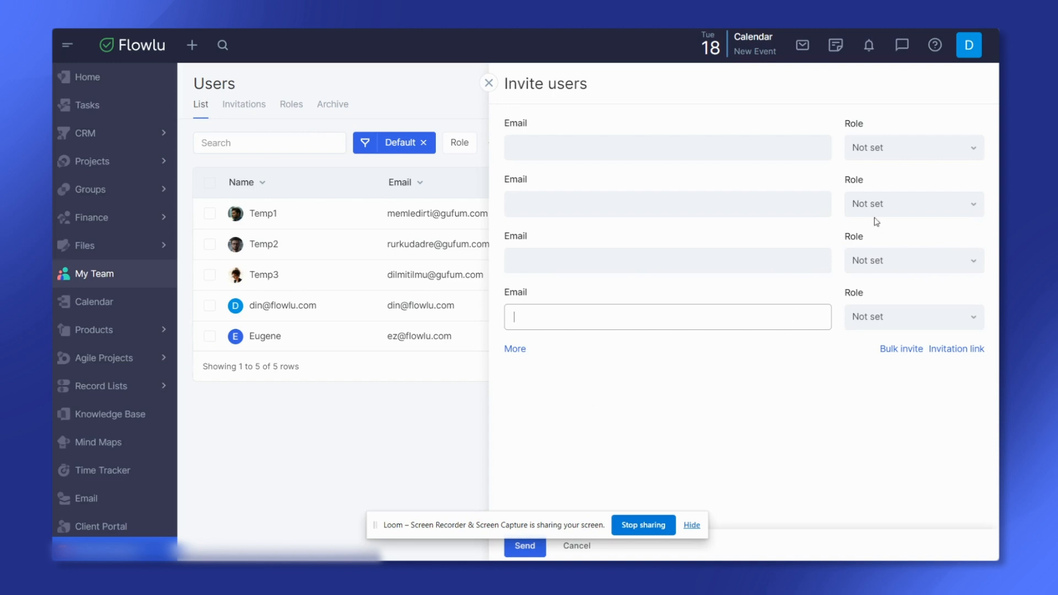
click(913, 147)
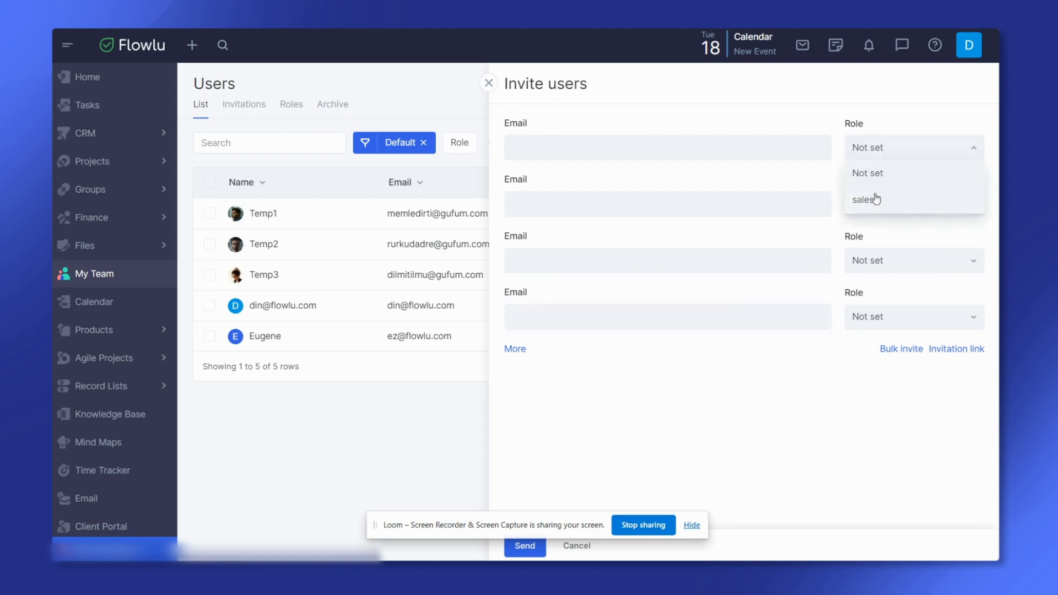
click(865, 199)
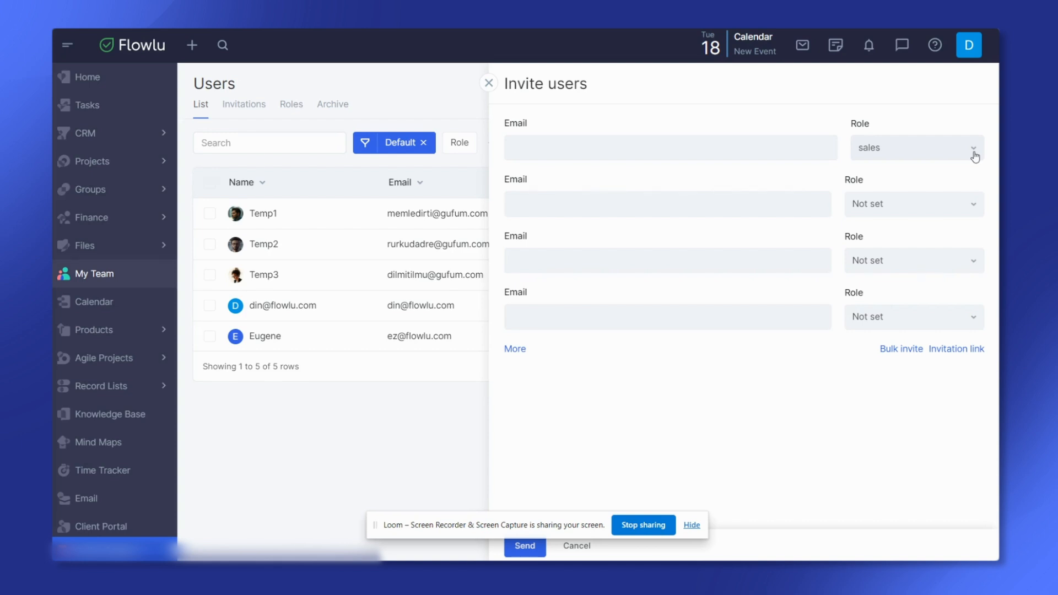
mouse_move(961, 162)
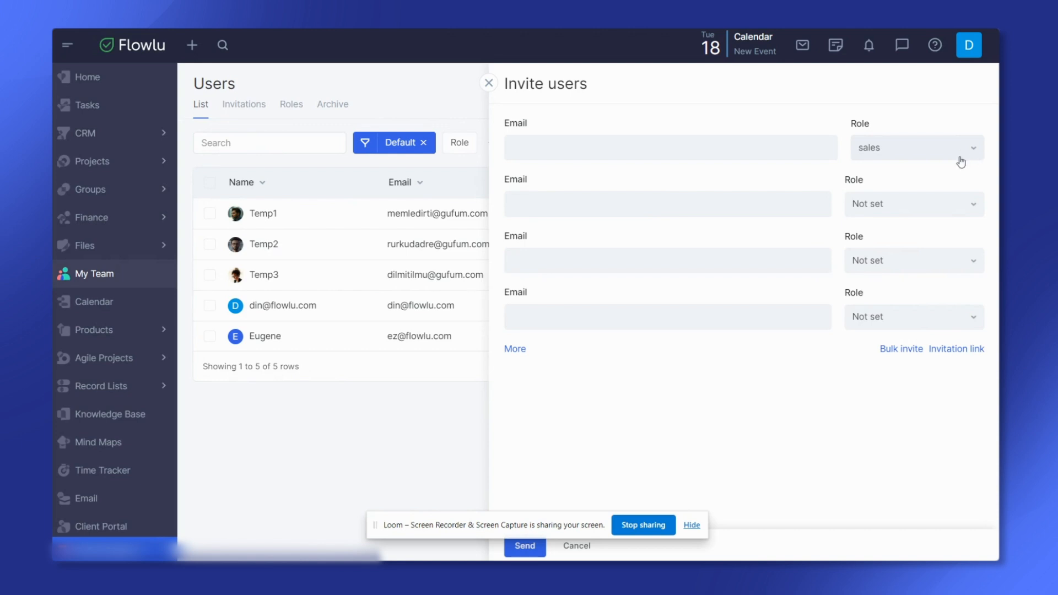
mouse_move(699, 535)
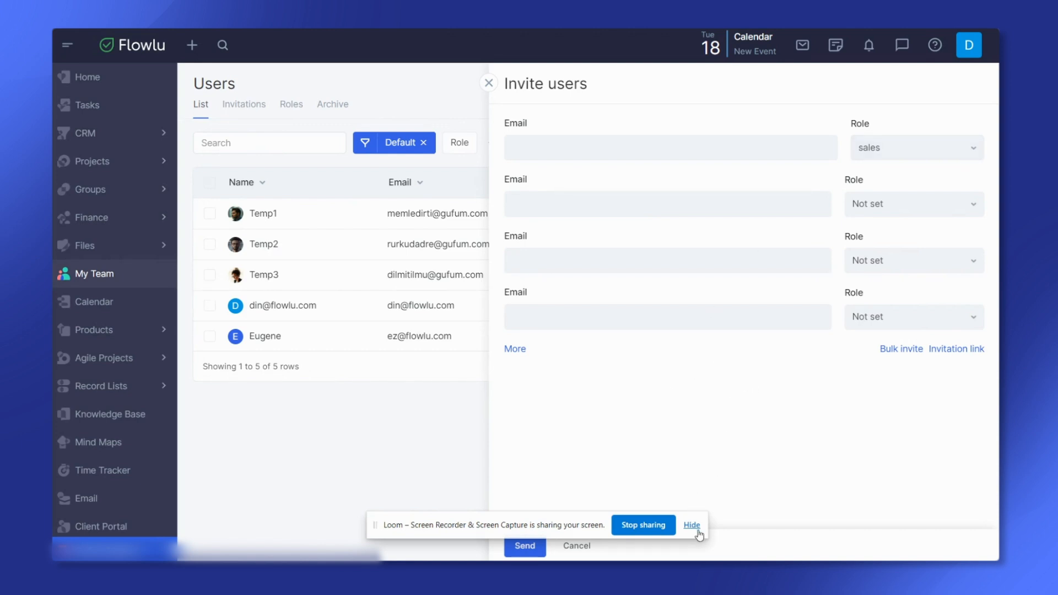
click(692, 525)
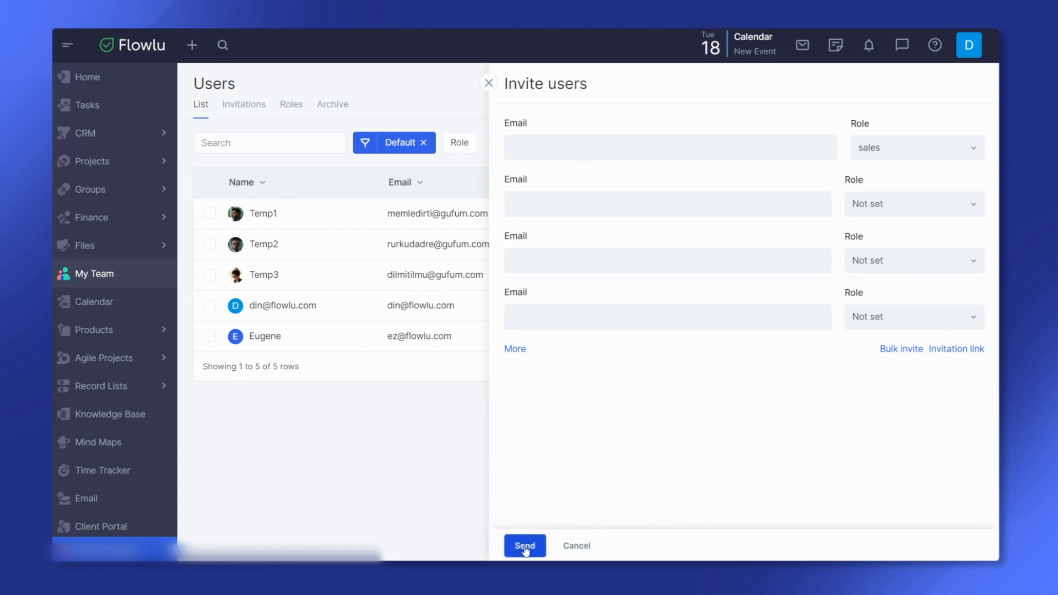
mouse_move(635, 462)
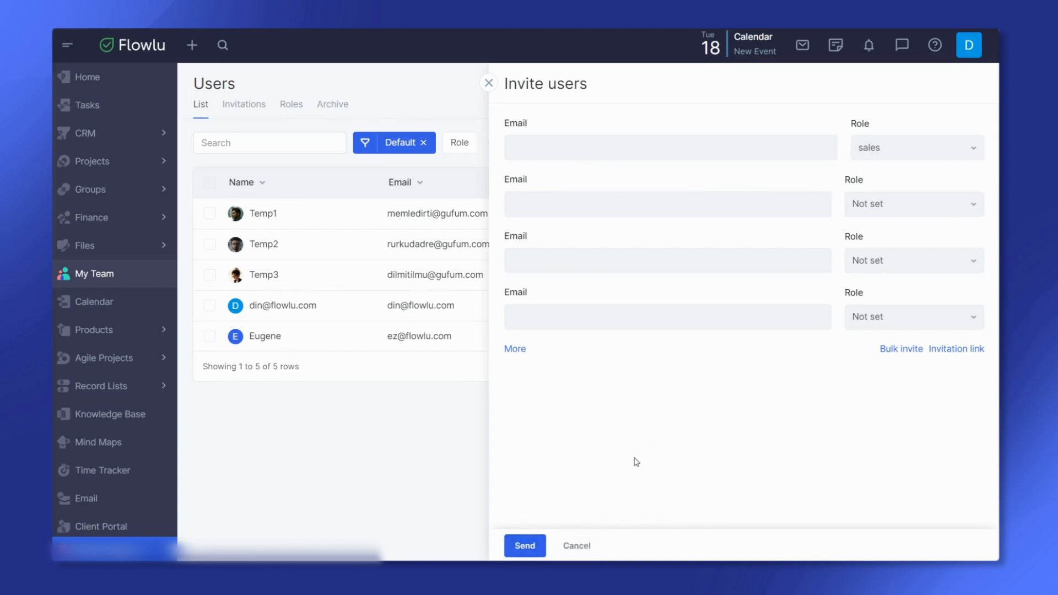
mouse_move(950, 372)
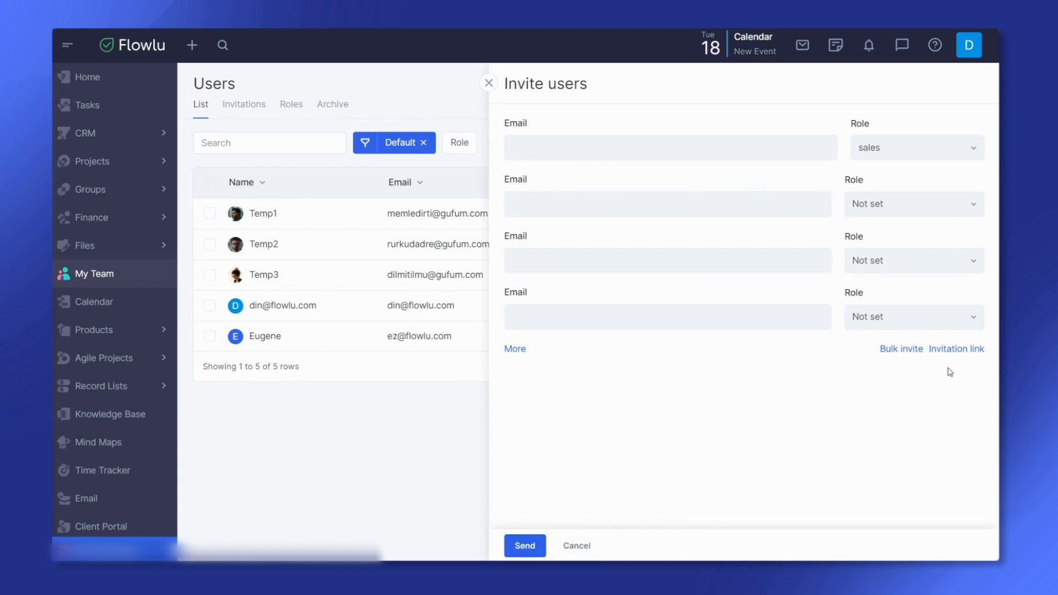
Switch the invite form to bulk invite with a single box for many emails.
click(901, 348)
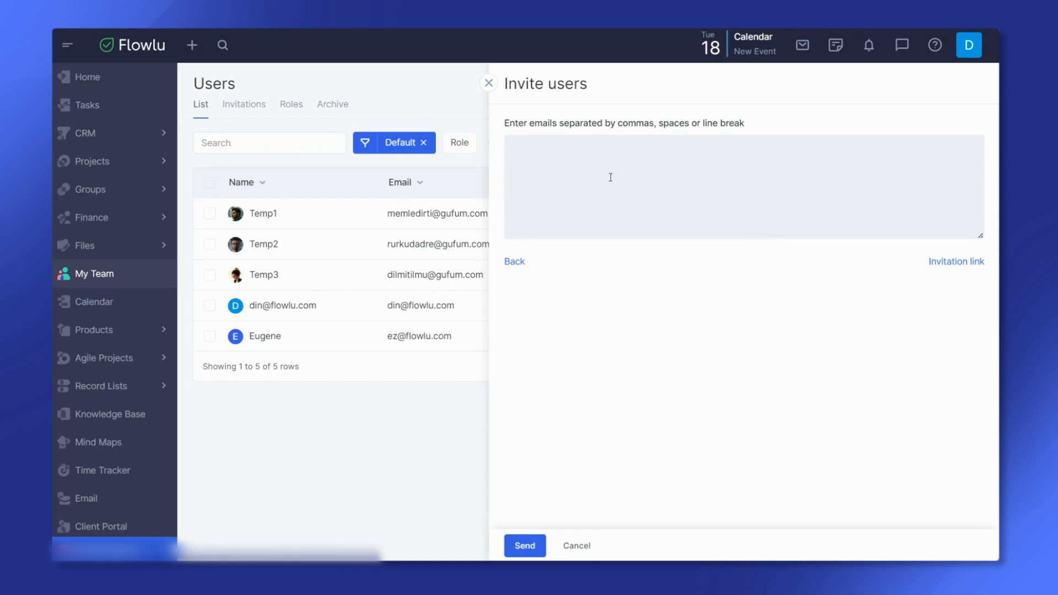
mouse_move(701, 251)
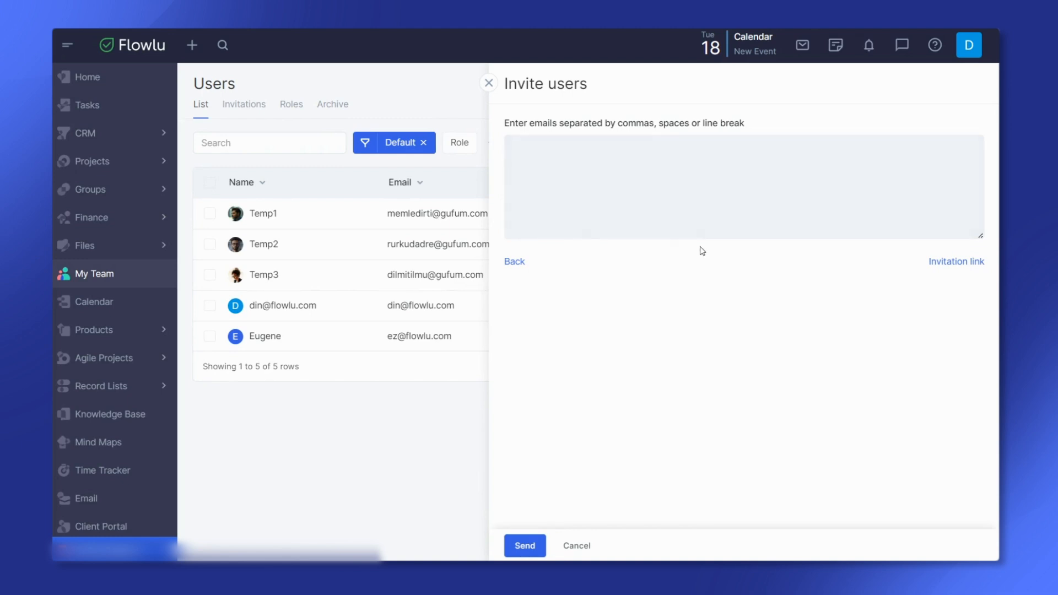
mouse_move(793, 385)
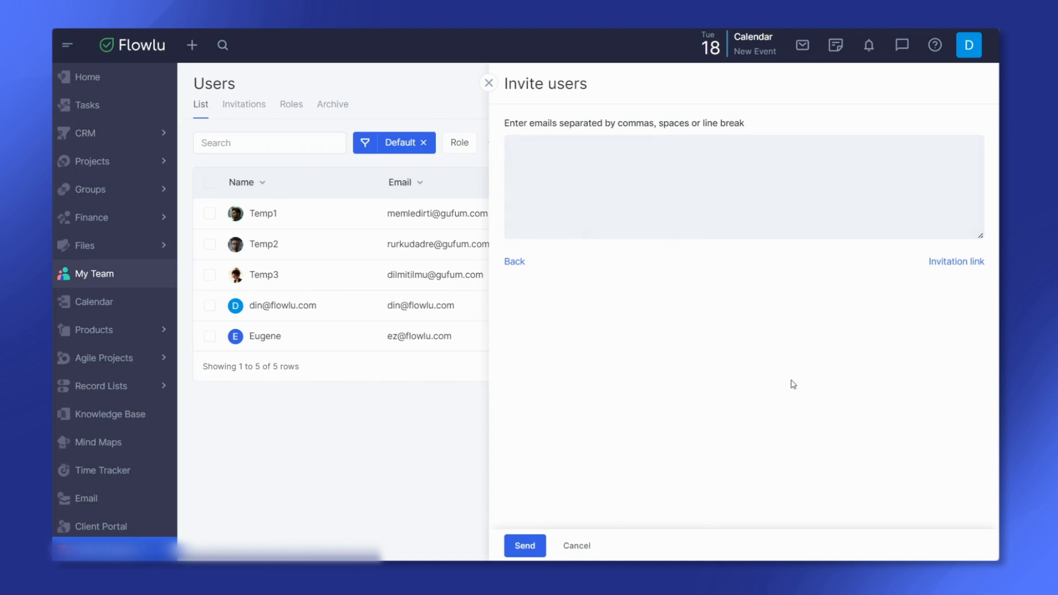
mouse_move(429, 426)
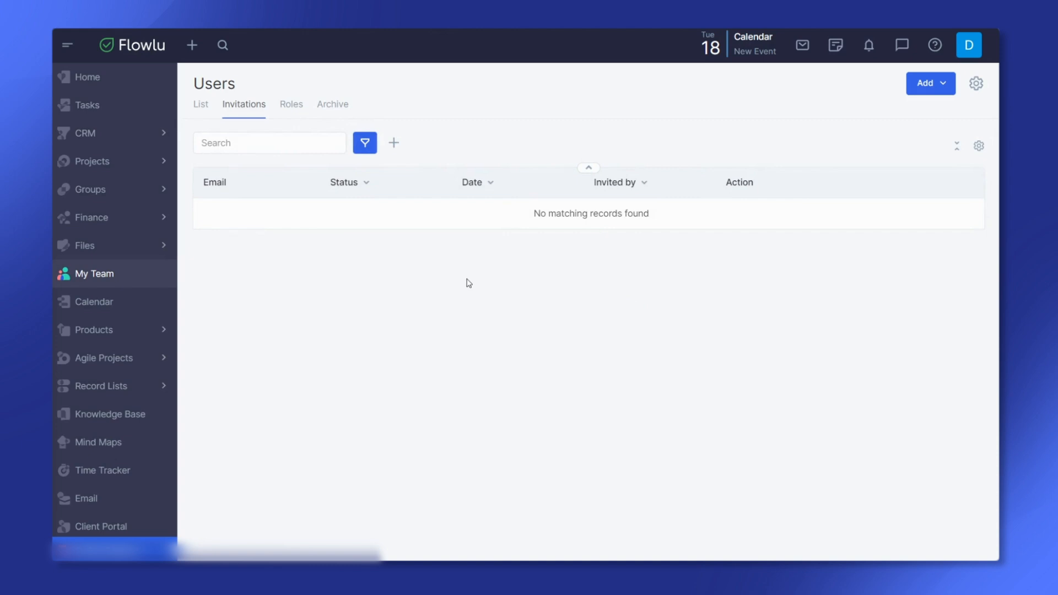
Start a New User invite, view the sign-up invitation link, and close the form.
click(193, 45)
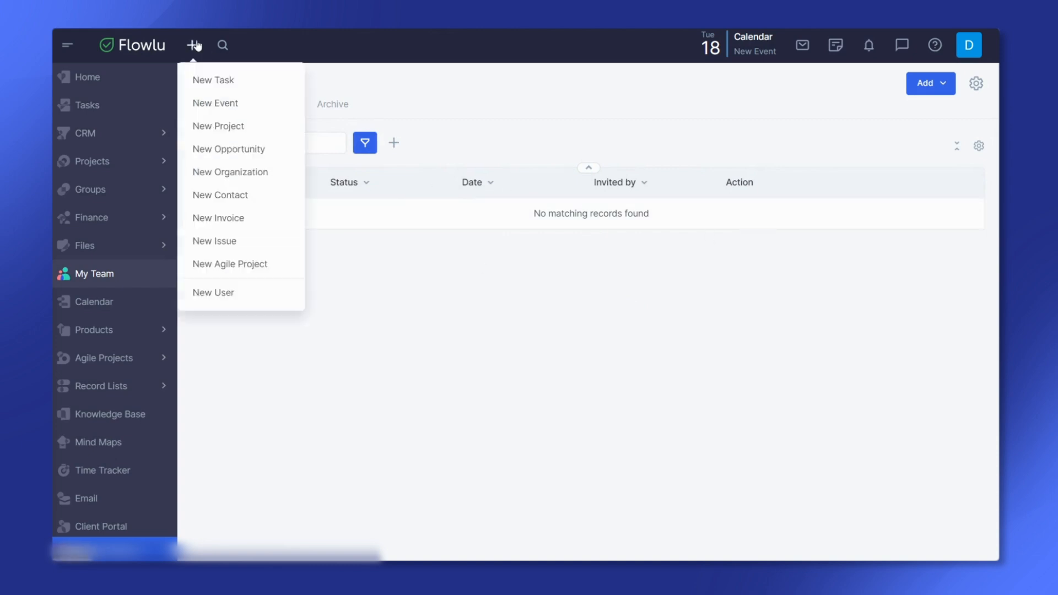
click(213, 292)
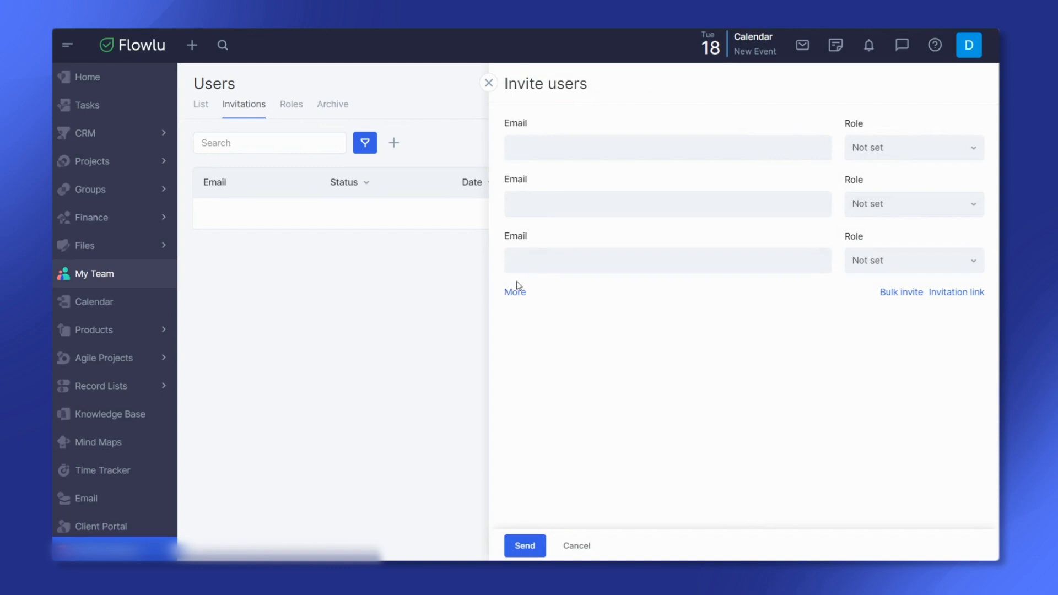
mouse_move(959, 297)
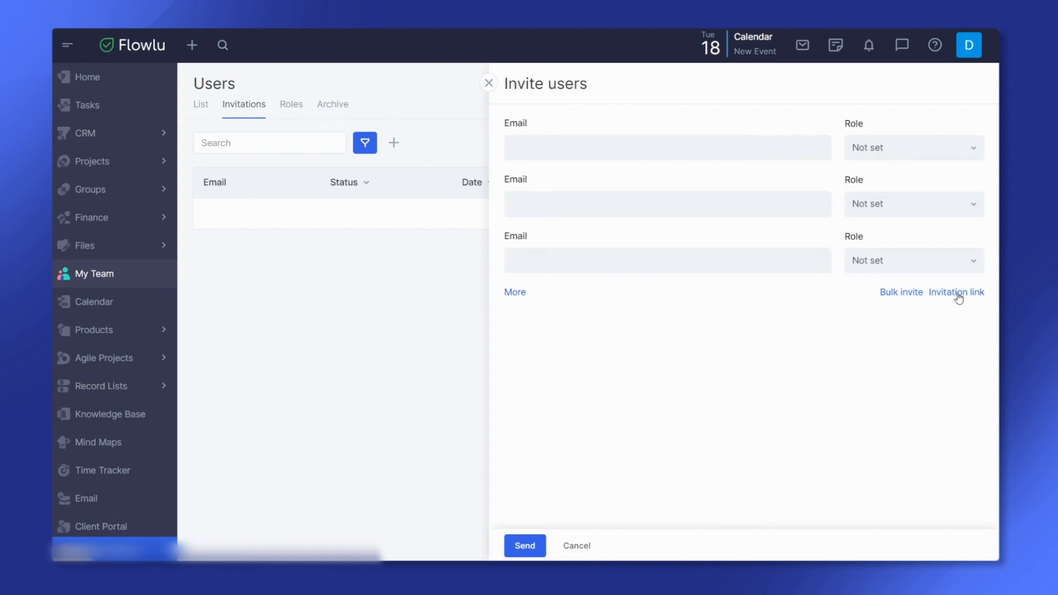
click(956, 291)
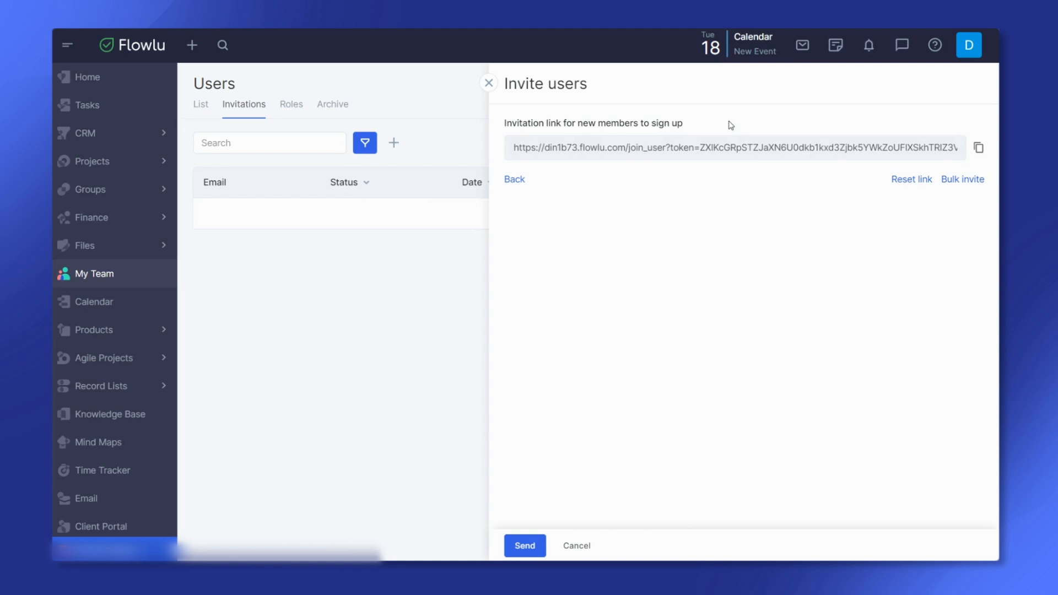
mouse_move(789, 126)
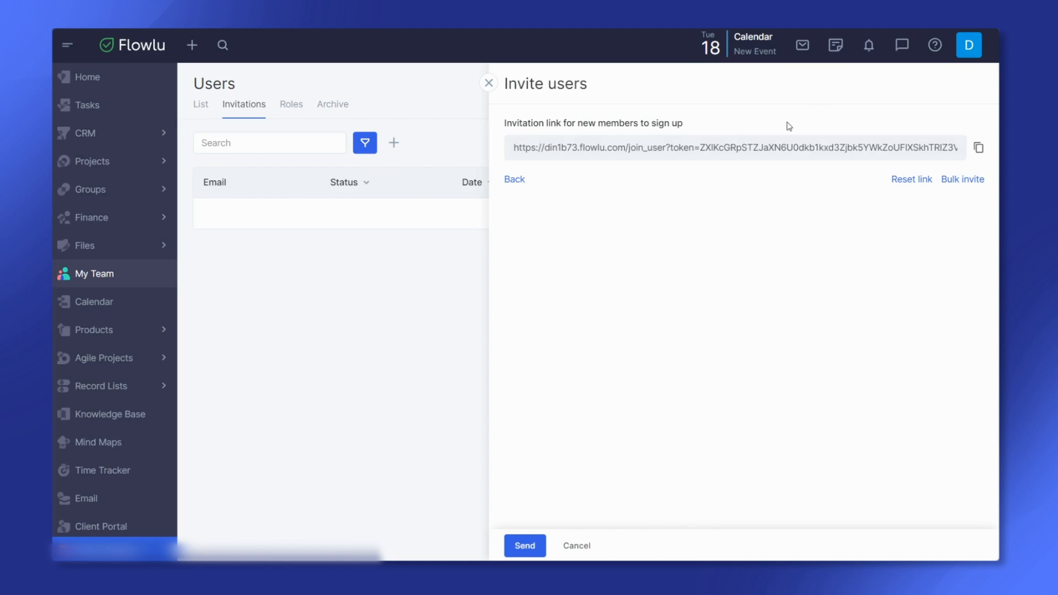
mouse_move(791, 126)
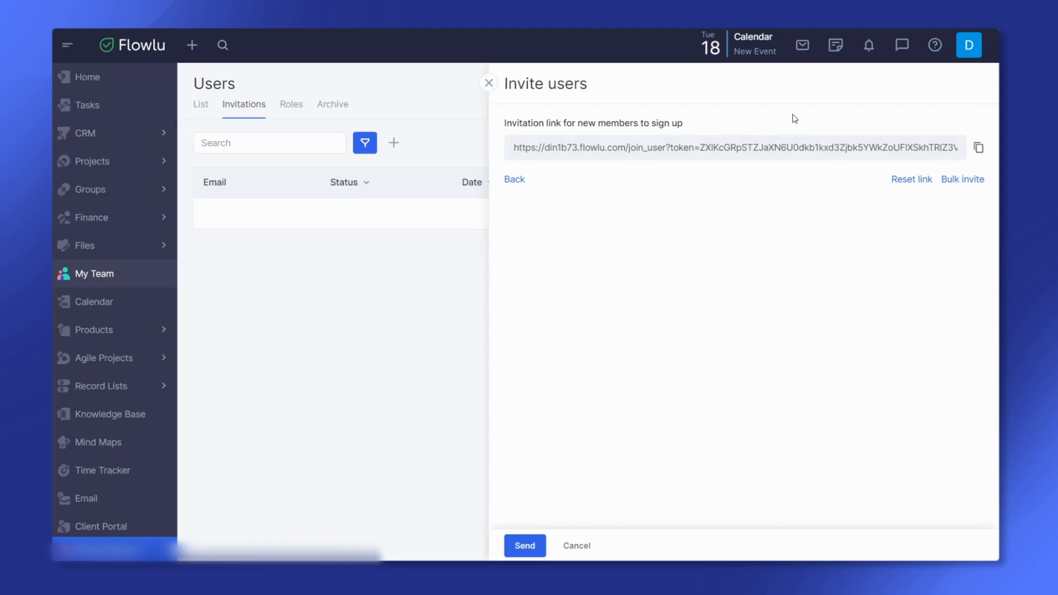
mouse_move(747, 132)
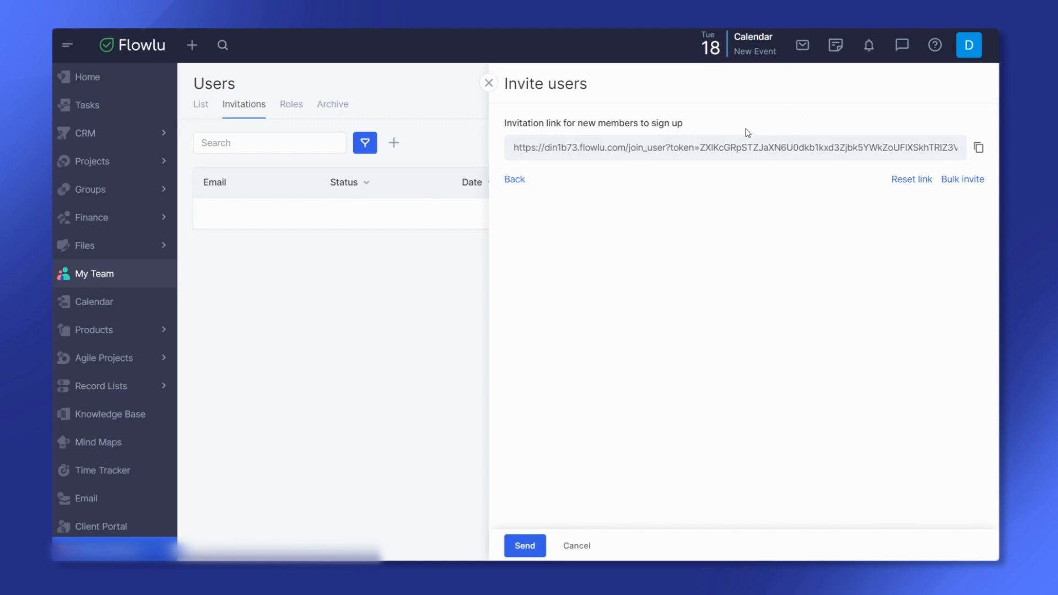
mouse_move(489, 91)
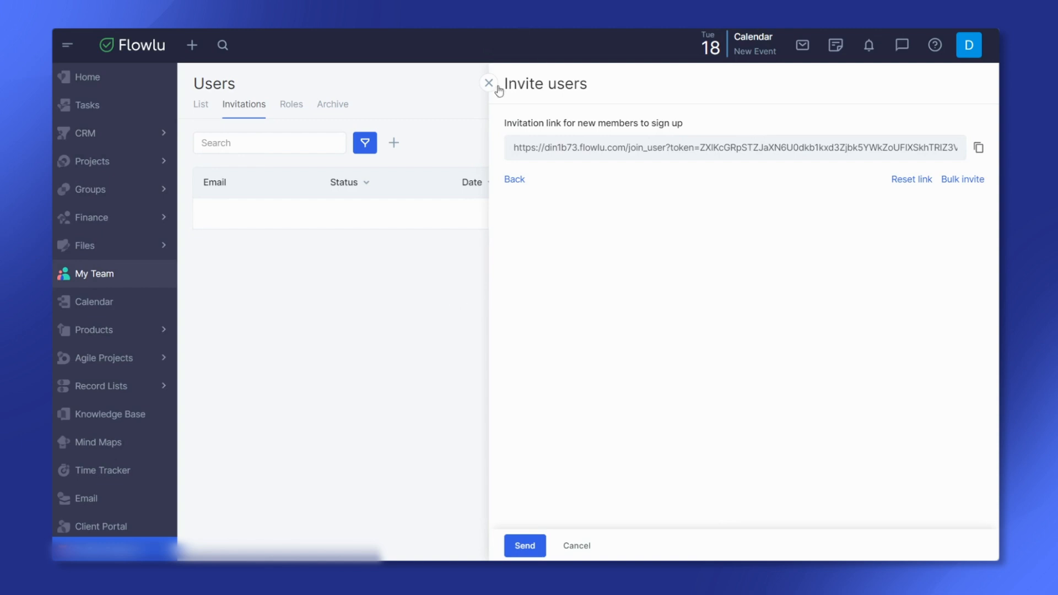
click(968, 45)
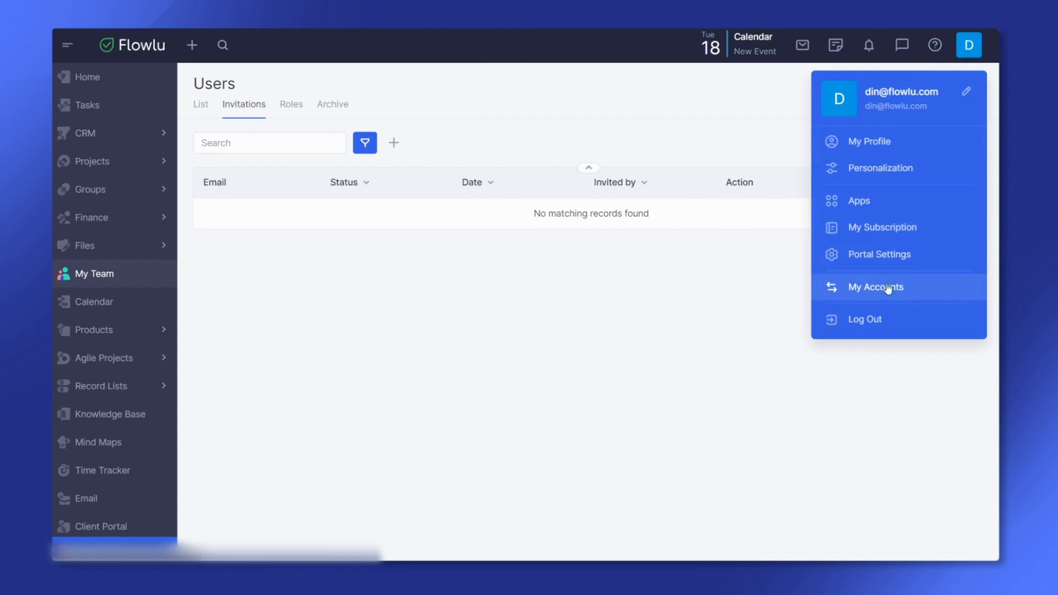
mouse_move(602, 303)
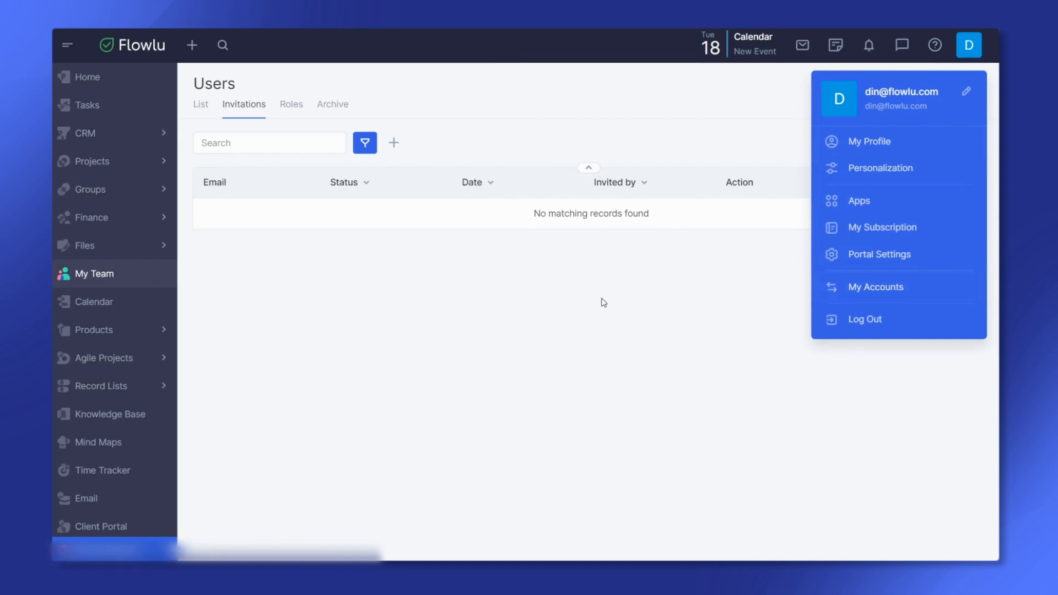
Dismiss the account menu and display the newly regenerated sign-up invitation link.
click(594, 295)
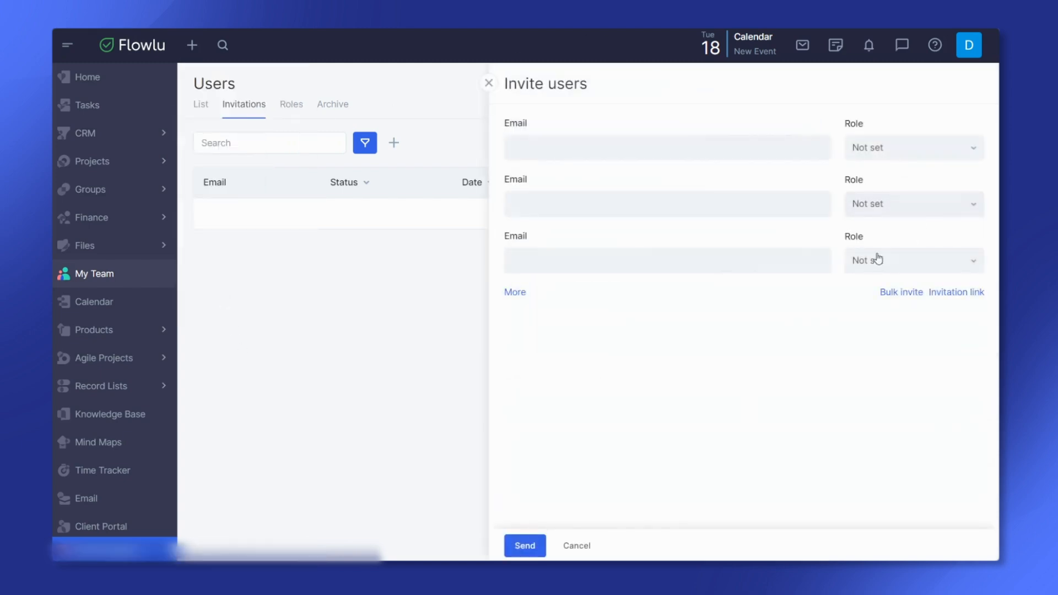
click(956, 292)
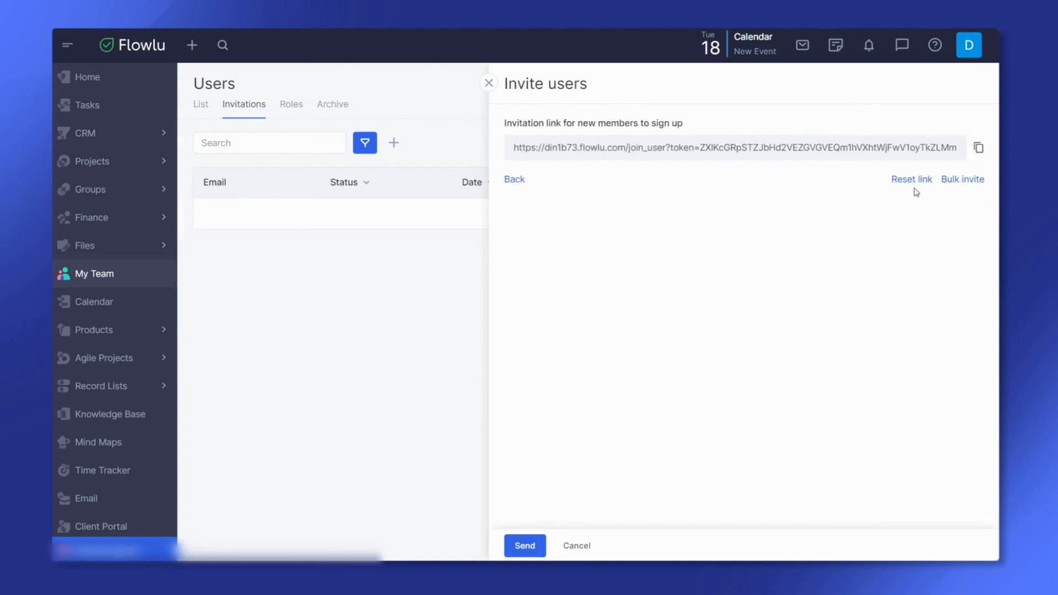